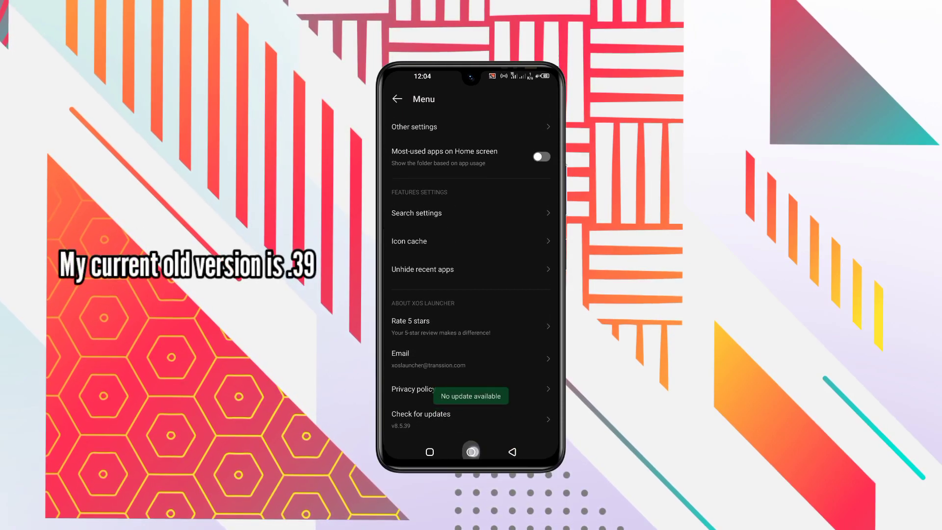
Leave the launcher menu for the home screen and launch Google Play.
{"action": "left_click", "coordinate": [471, 452]}
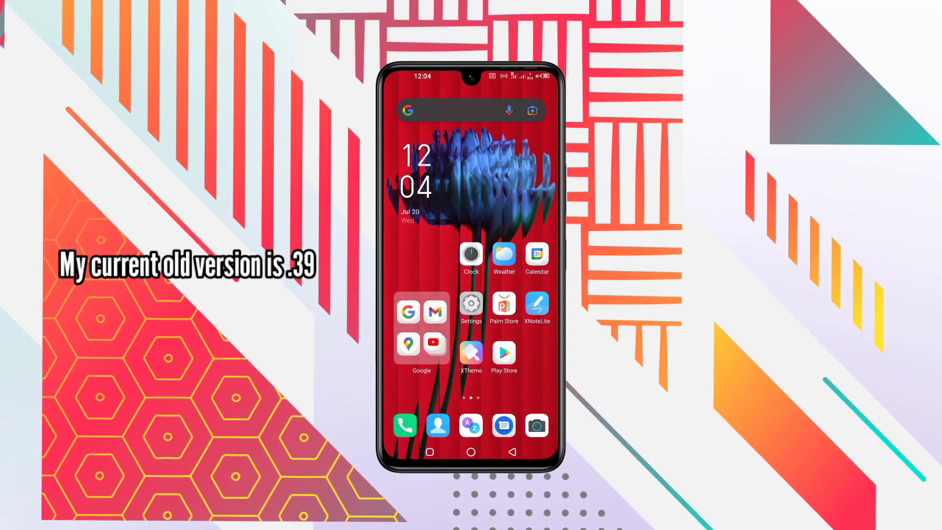
{"action": "left_click", "coordinate": [503, 354]}
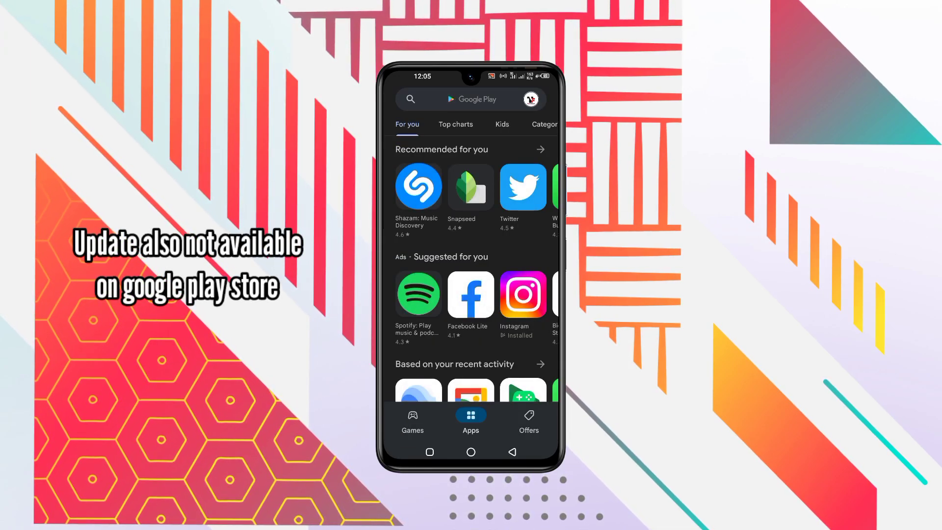
Look up XOS Launcher in Play Store and check its listed version 8.5.39.
{"action": "left_click", "coordinate": [471, 99]}
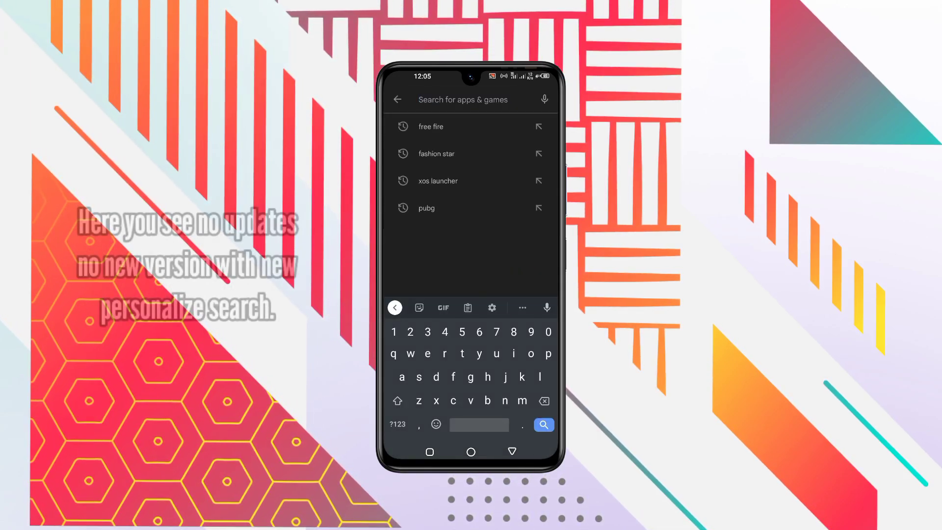
{"action": "left_click", "coordinate": [438, 181]}
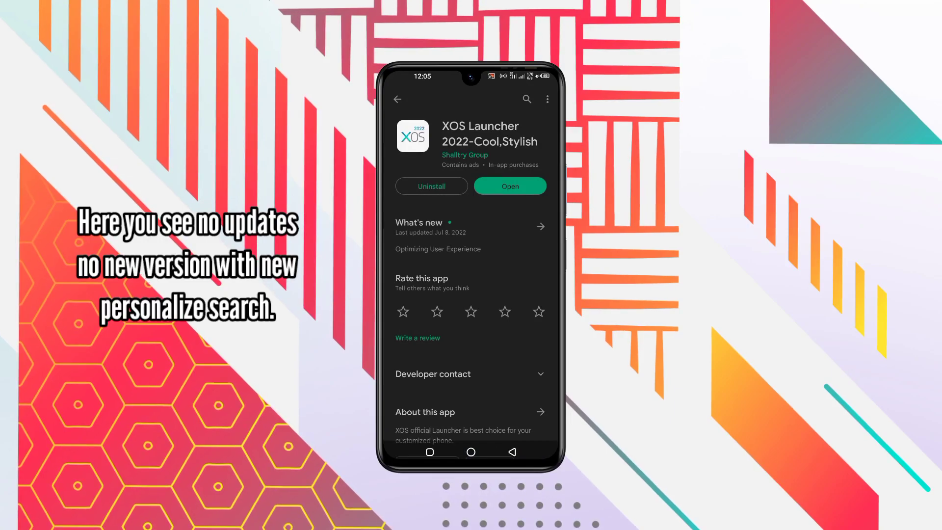
{"action": "left_click", "coordinate": [538, 411]}
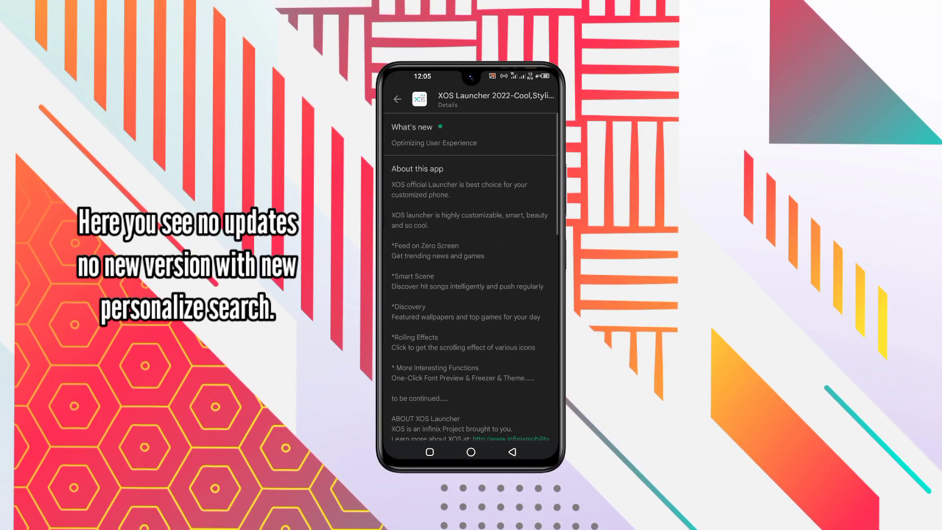
{"action": "scroll", "scroll_direction": "down", "scroll_amount": 3}
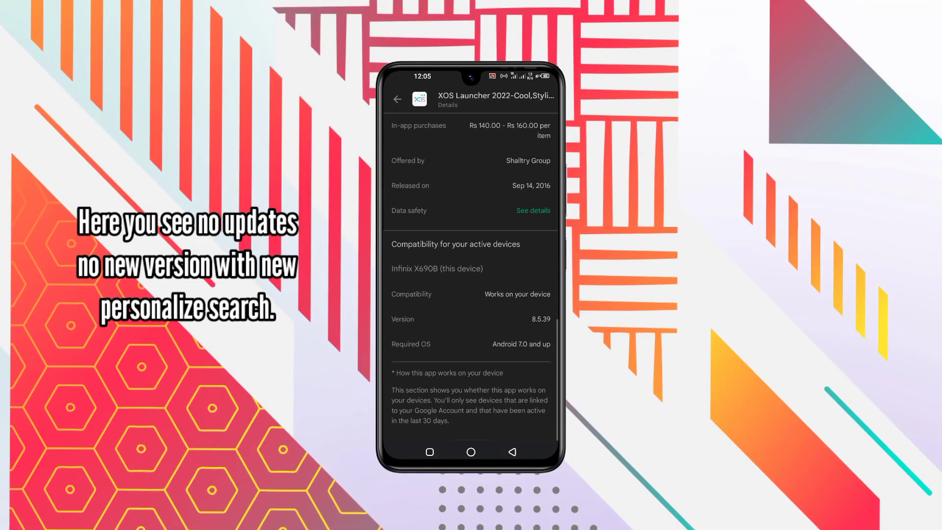
{"action": "scroll", "scroll_direction": "up", "scroll_amount": 3}
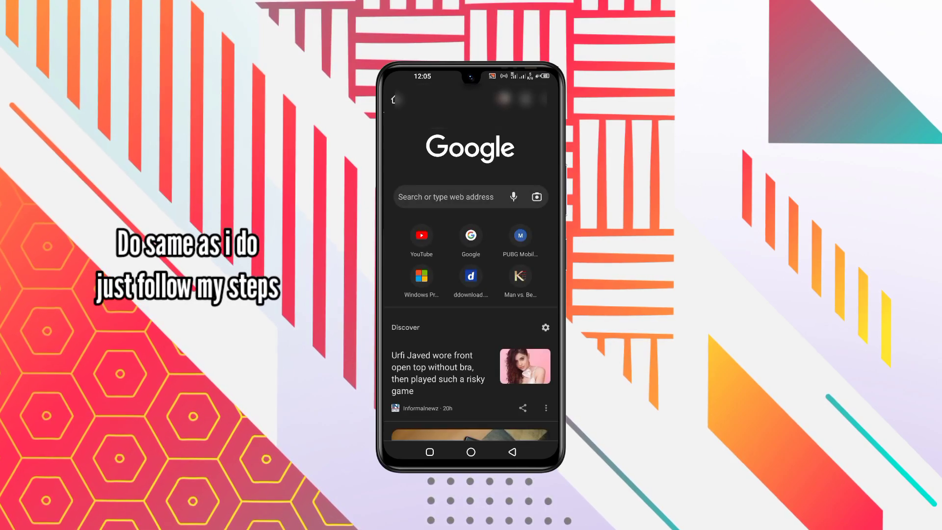
Get the 28.8 MB XOS Launcher APK from its APKPure page, dismissing the ad.
{"action": "left_click", "coordinate": [468, 197]}
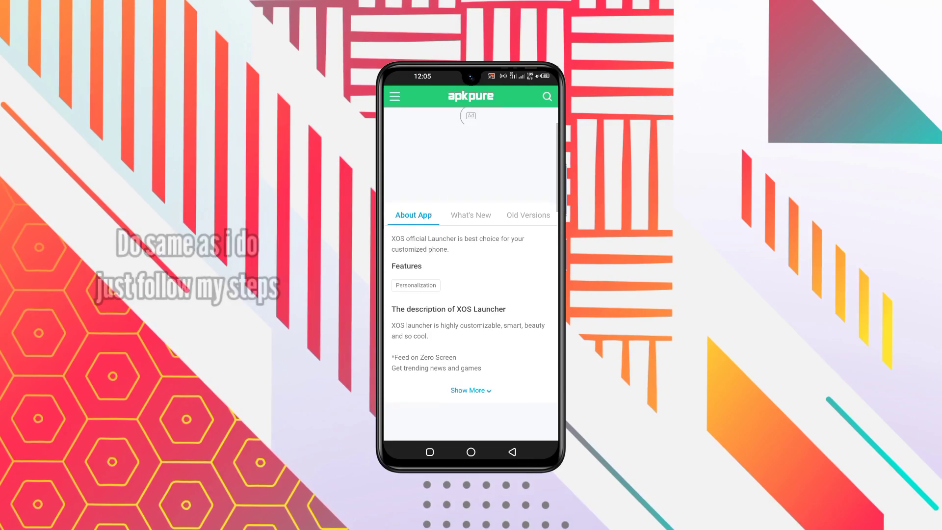
{"action": "left_click", "coordinate": [470, 215]}
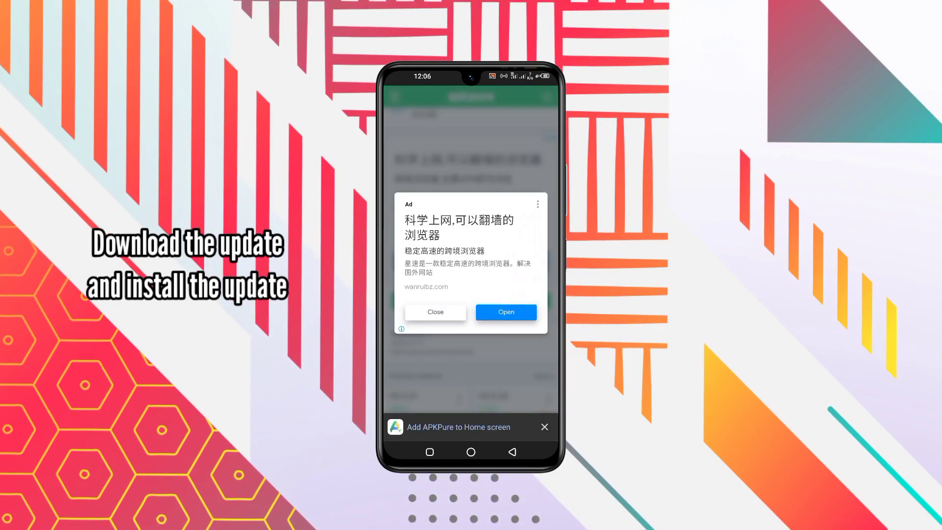
{"action": "left_click", "coordinate": [435, 312]}
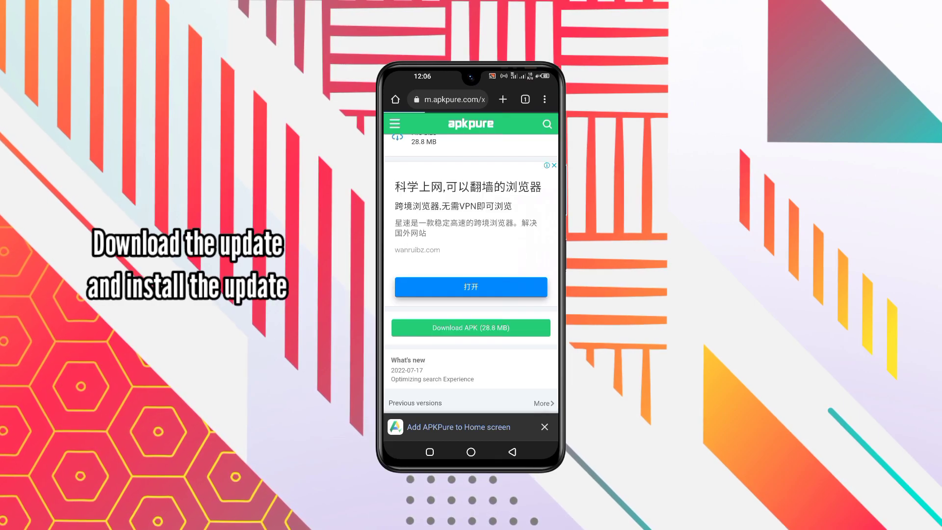
{"action": "left_click", "coordinate": [470, 327]}
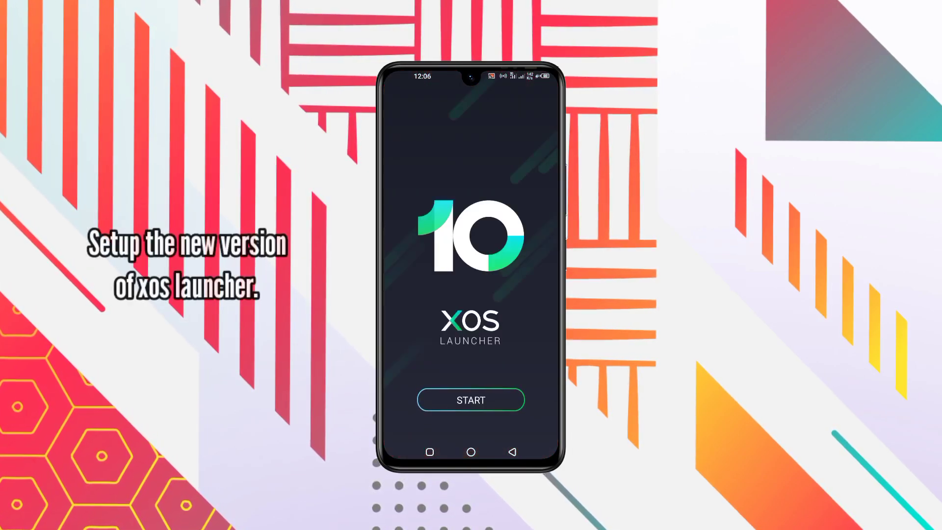
Start setup, apply the new theme, accept the privacy policy, and swipe to the next home page.
{"action": "left_click", "coordinate": [470, 400]}
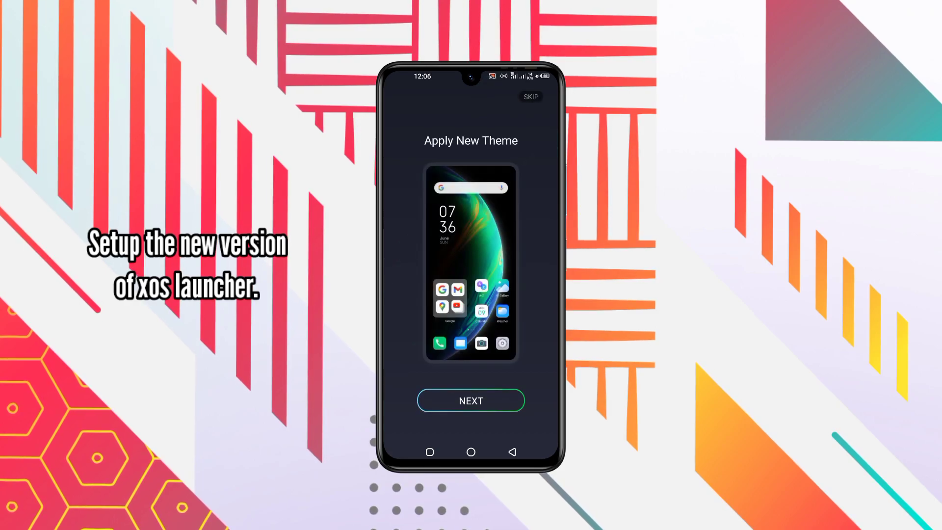
{"action": "left_click", "coordinate": [470, 400]}
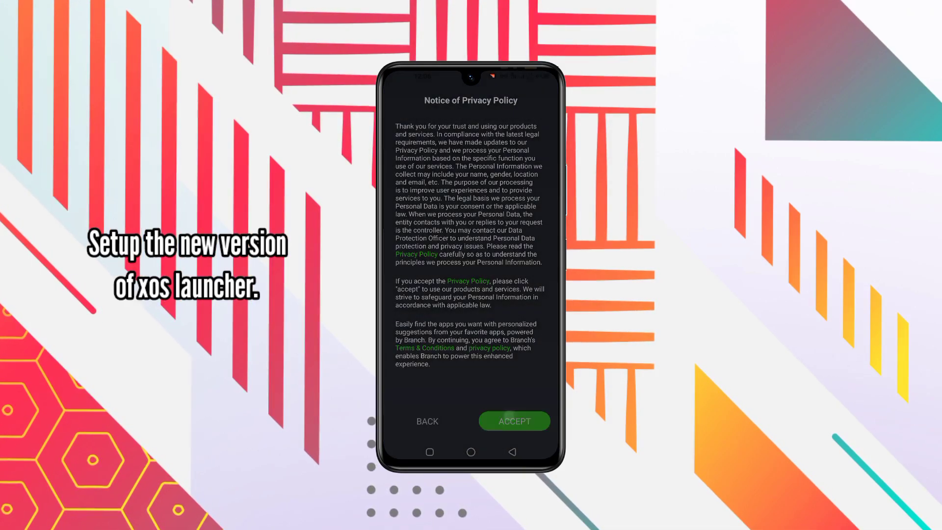
{"action": "left_click", "coordinate": [514, 421]}
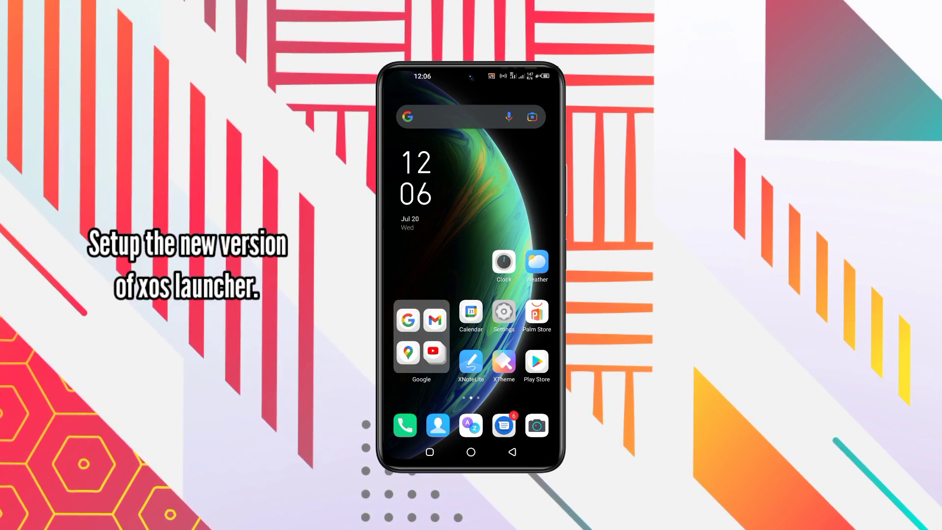
{"action": "scroll", "scroll_direction": "left", "scroll_amount": 3}
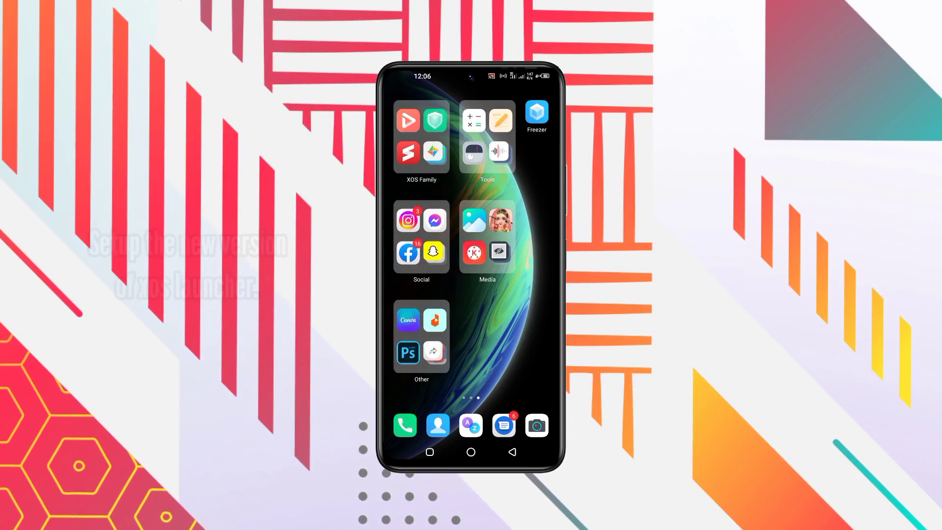
Open the XOS Family folder, confirm the tip, back out of Settings, and view Sharp News.
{"action": "left_click", "coordinate": [421, 138]}
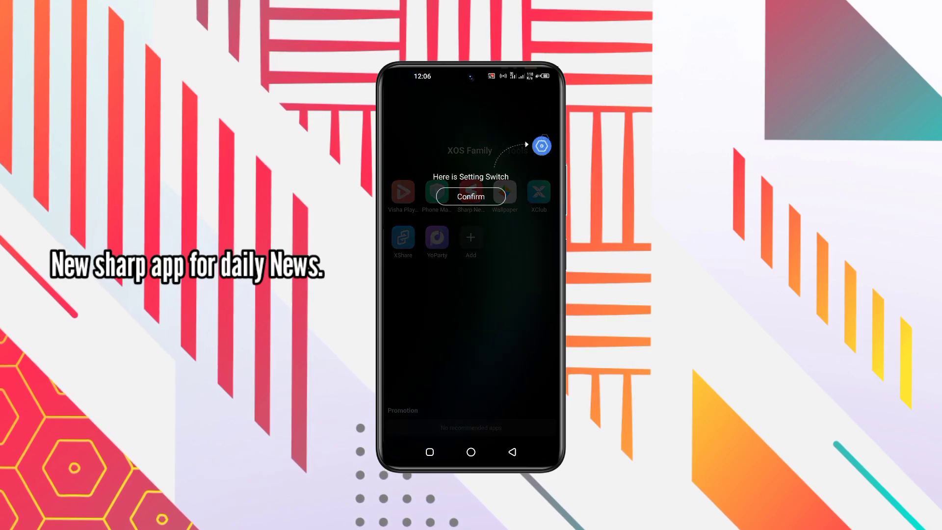
{"action": "left_click", "coordinate": [470, 196]}
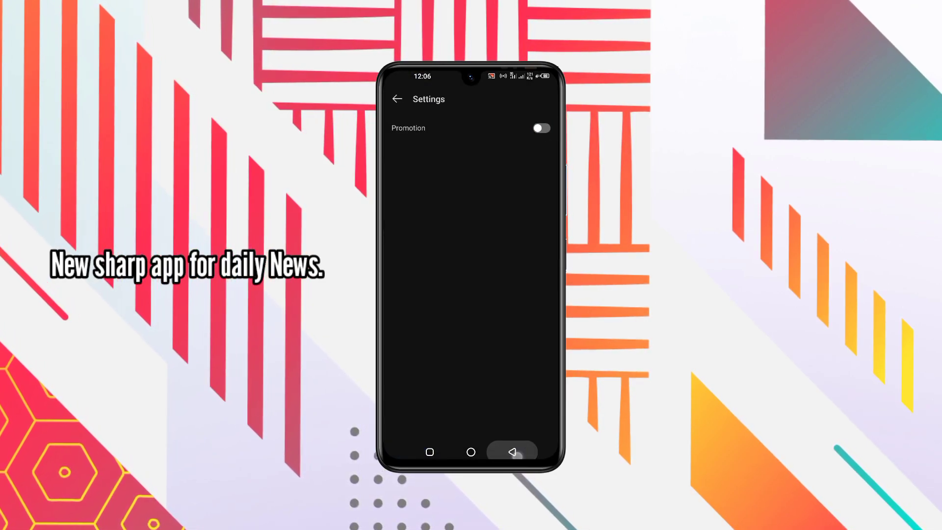
{"action": "left_click", "coordinate": [512, 451]}
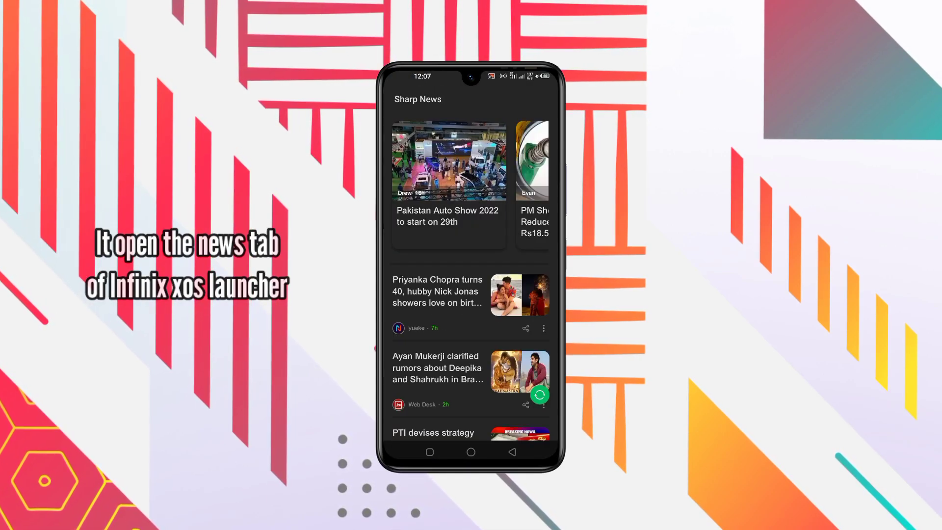
{"action": "scroll", "scroll_direction": "down", "scroll_amount": 3}
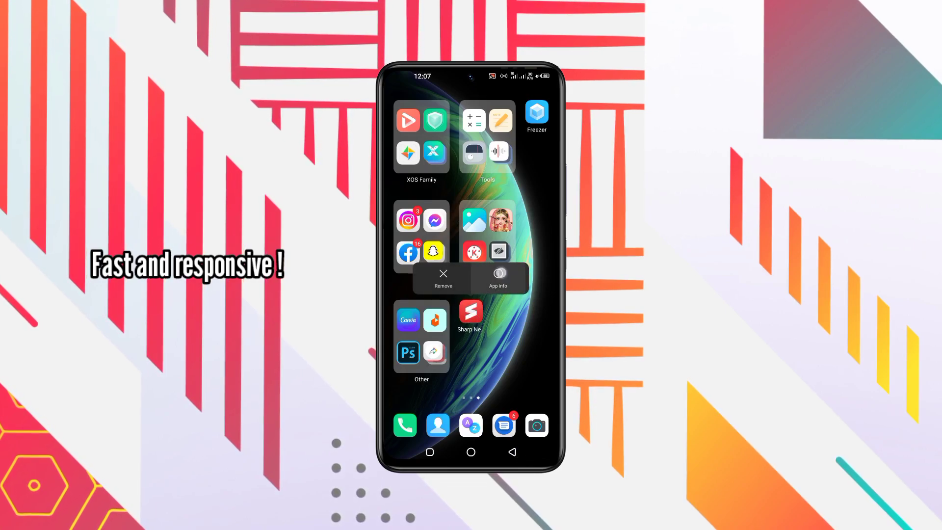
Check the launcher's App info version, then return home and swipe to the launcher menu.
{"action": "left_click", "coordinate": [498, 276]}
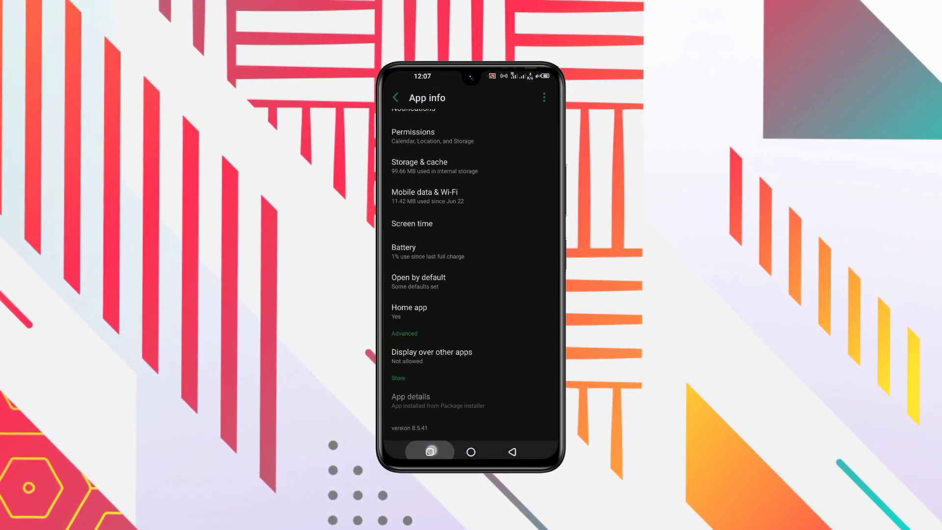
{"action": "left_click", "coordinate": [470, 451]}
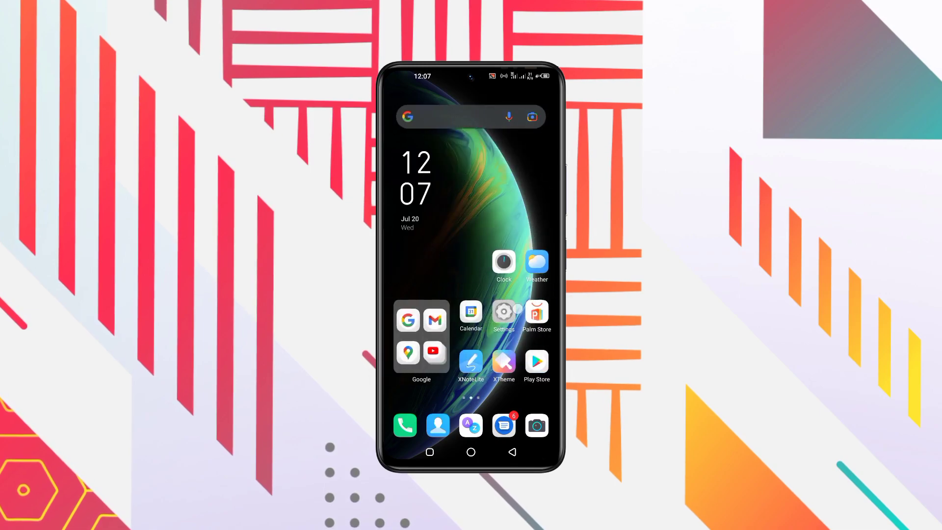
{"action": "scroll", "scroll_direction": "left", "scroll_amount": 3}
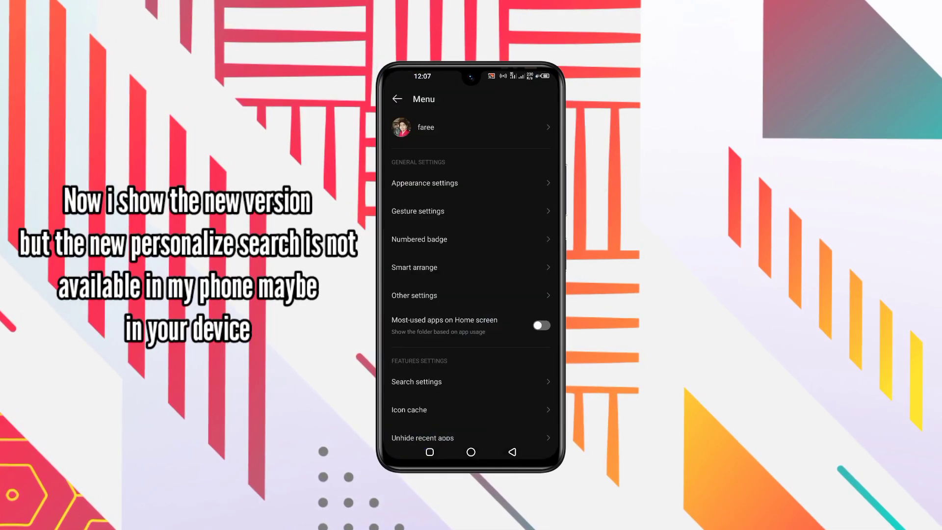
Check for updates on version 8.5.41, then return to the home screen.
{"action": "scroll", "scroll_direction": "up", "scroll_amount": 3}
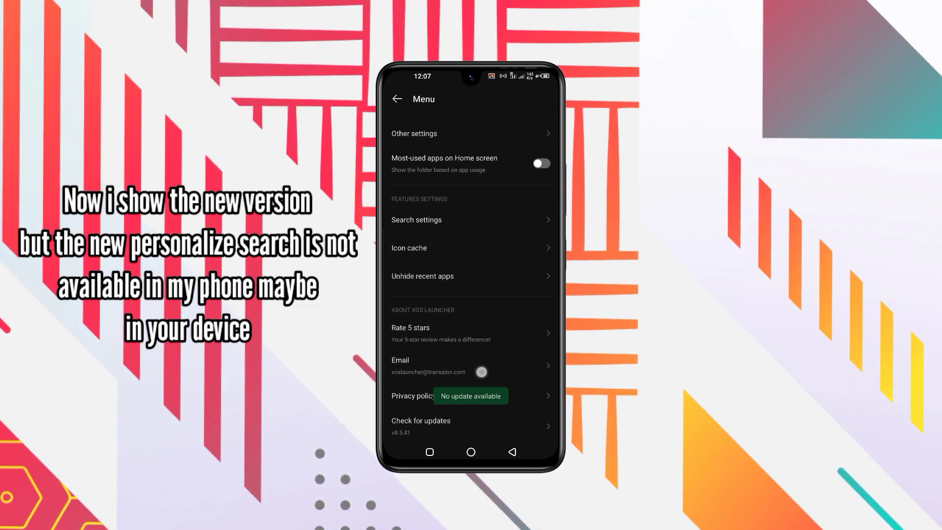
{"action": "left_click", "coordinate": [415, 219]}
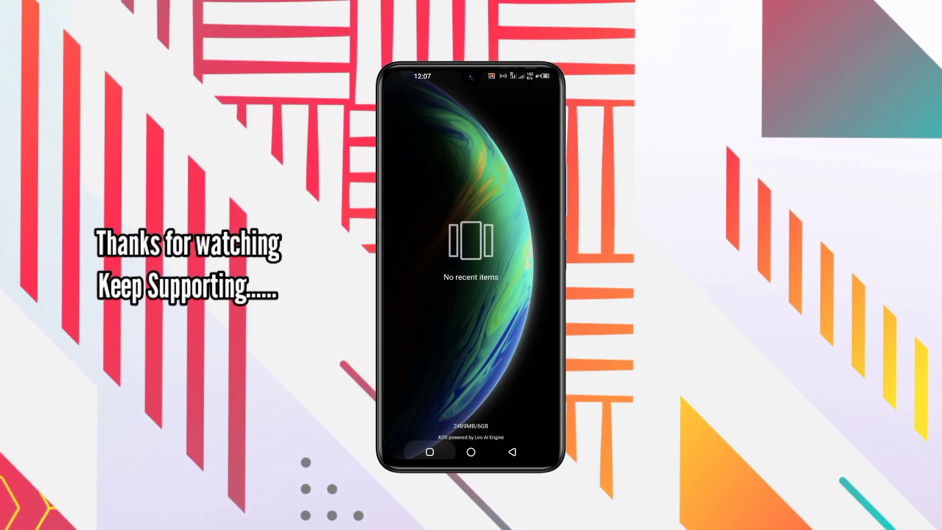
{"action": "left_click", "coordinate": [470, 452]}
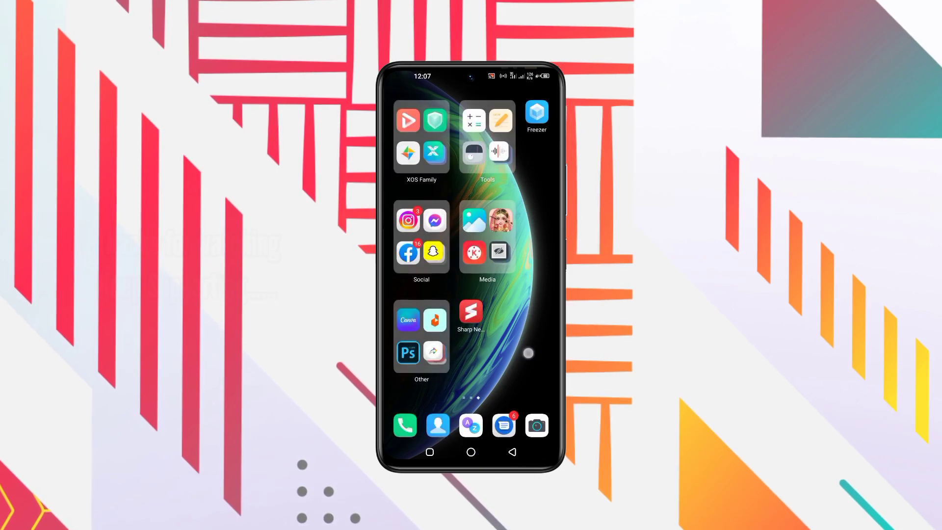